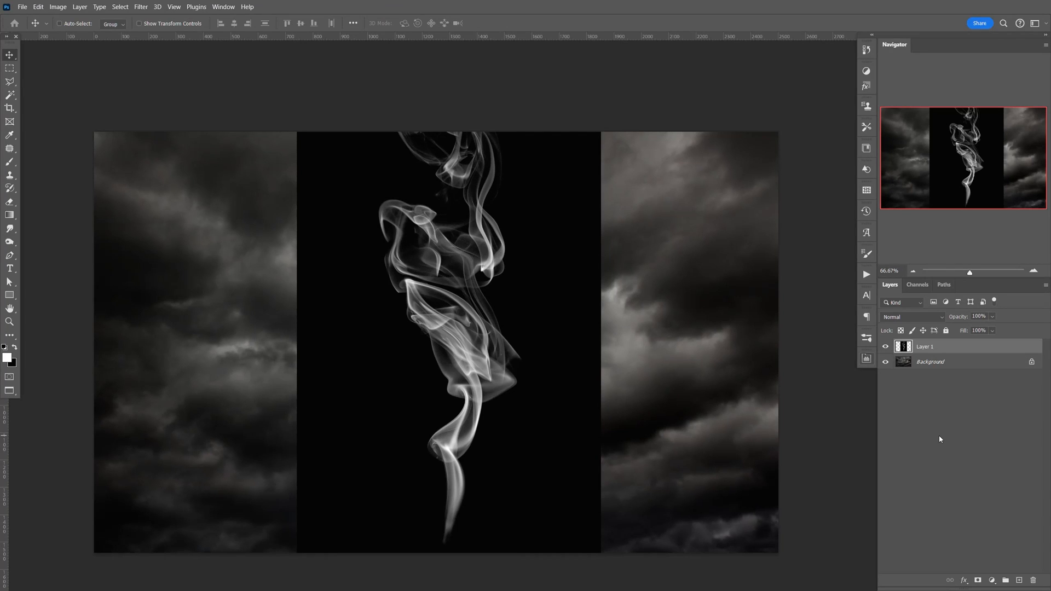
mouse_move(558, 283)
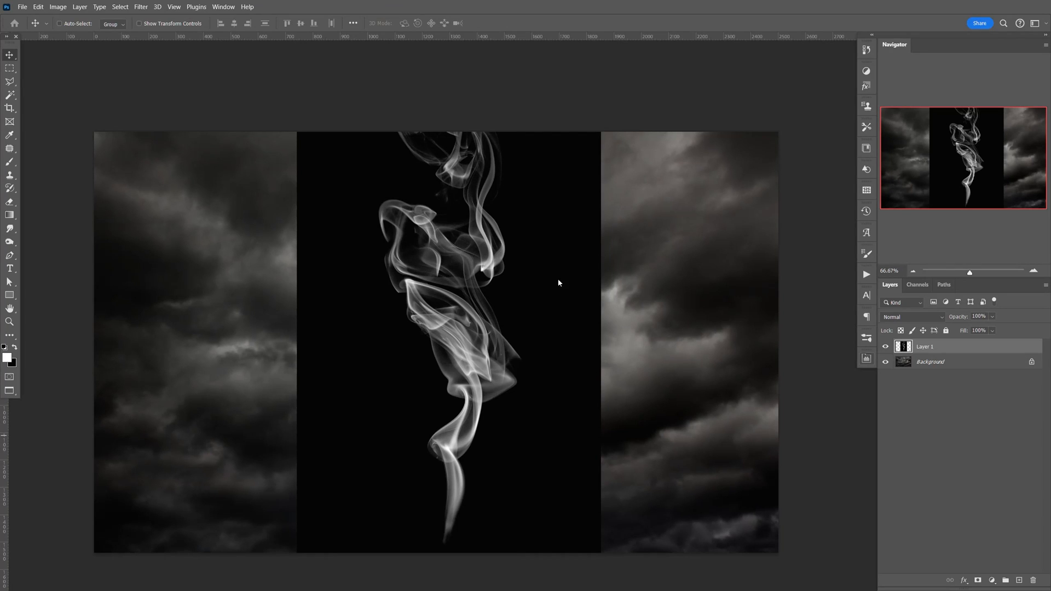
mouse_move(532, 293)
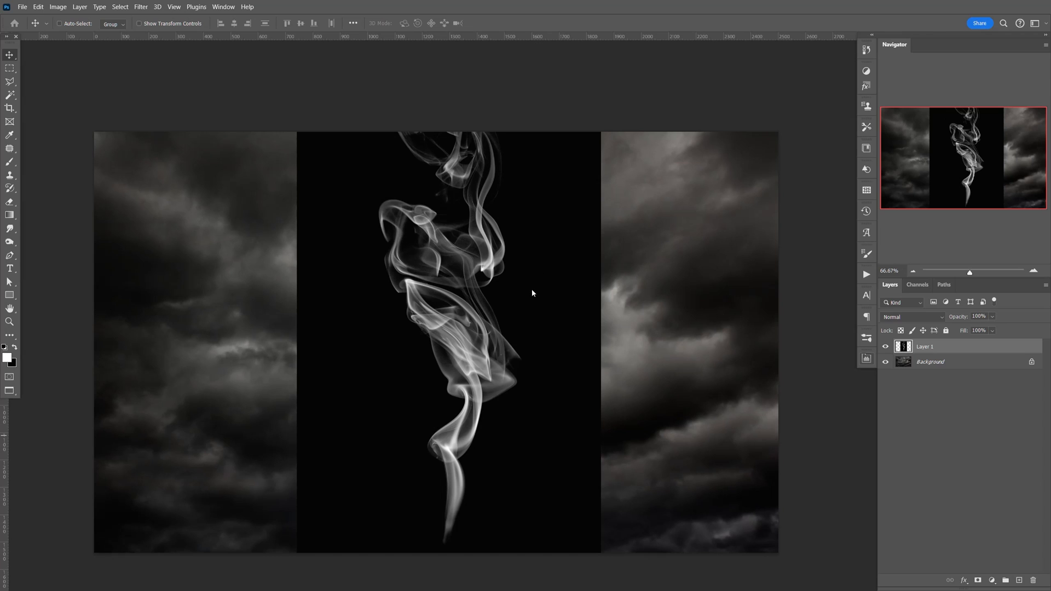
mouse_move(572, 341)
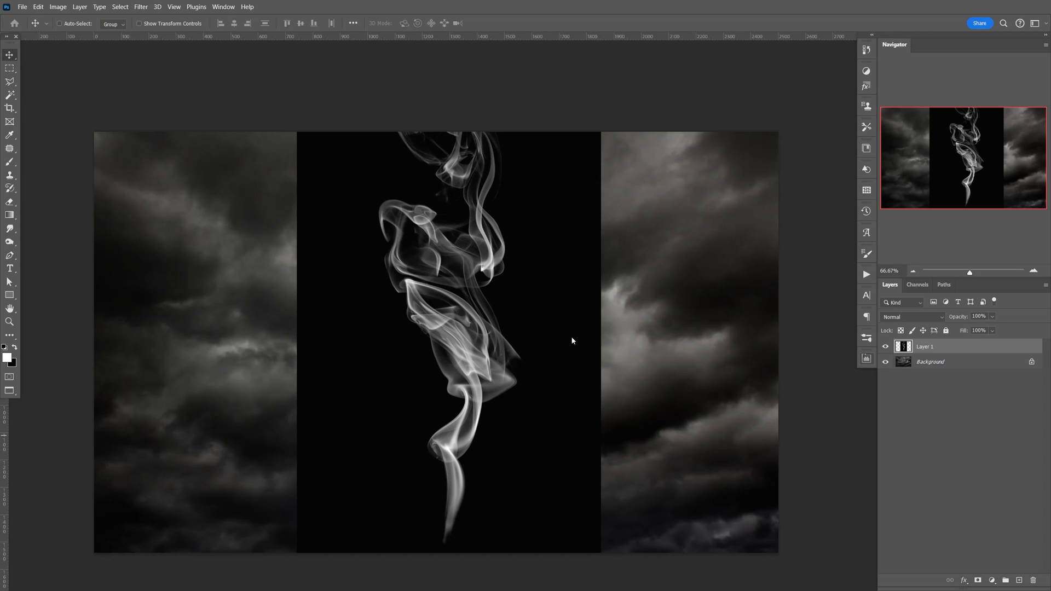
- Duplicate the Red channel from the Channels panel into a new 'Red copy' channel
left_click(916, 285)
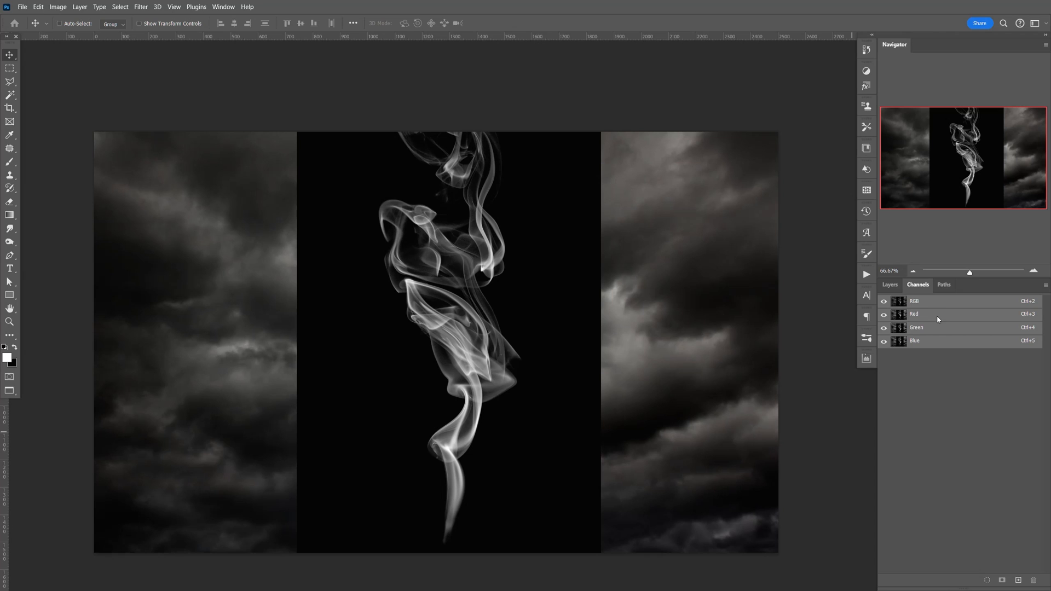
left_click(913, 313)
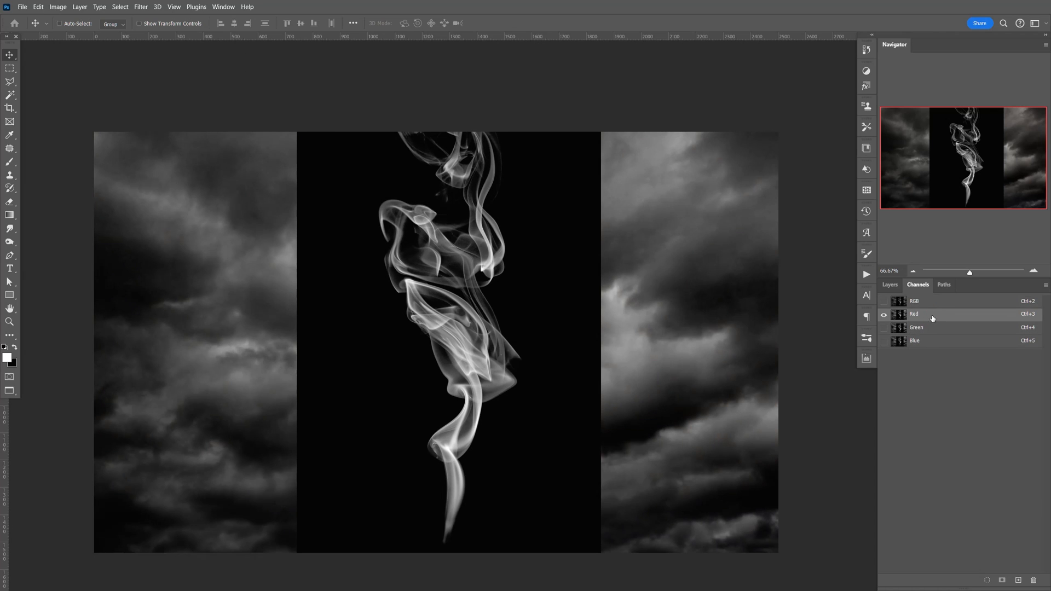
right_click(931, 313)
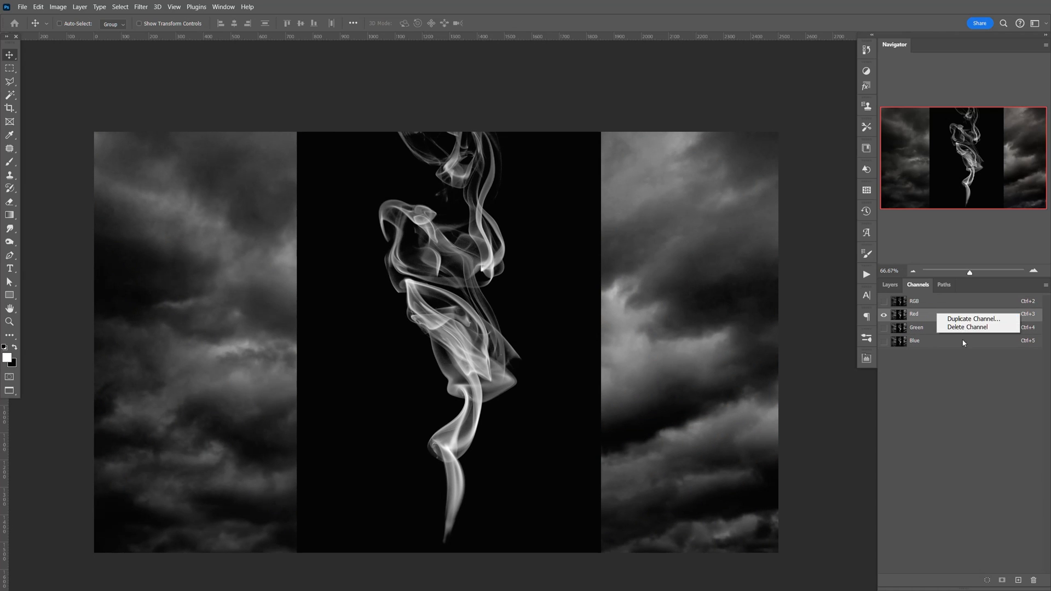
left_click(973, 318)
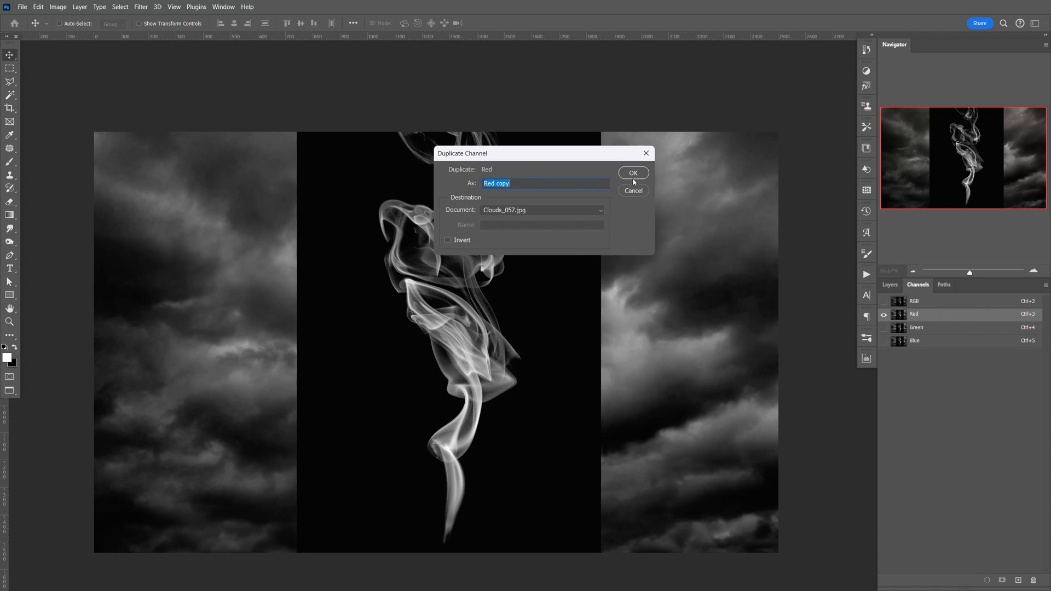
left_click(632, 172)
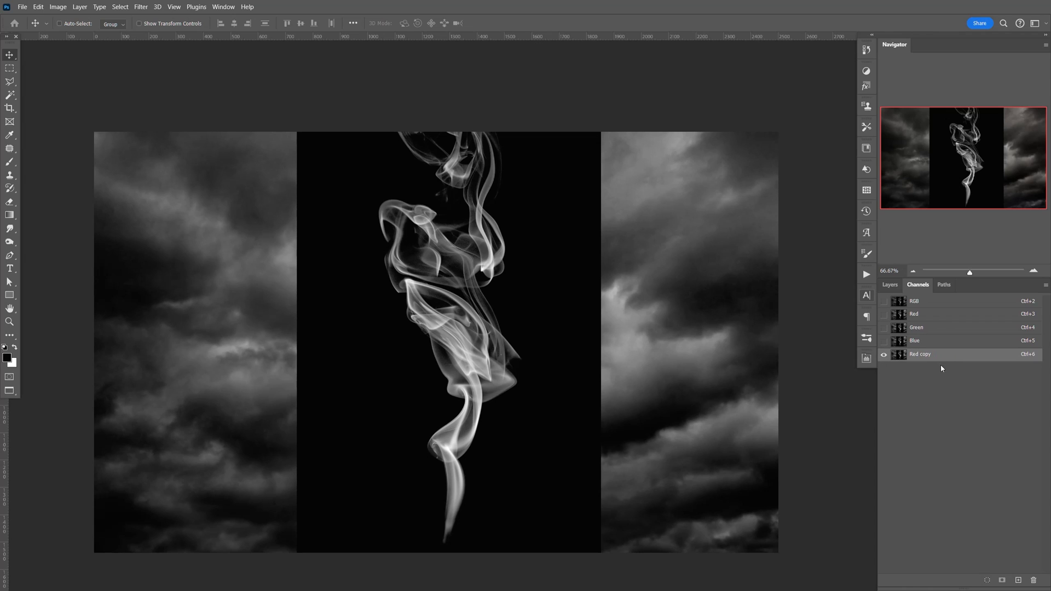
- Fill the left and right cloud strips with black using rectangular selections, then deselect
left_click(10, 66)
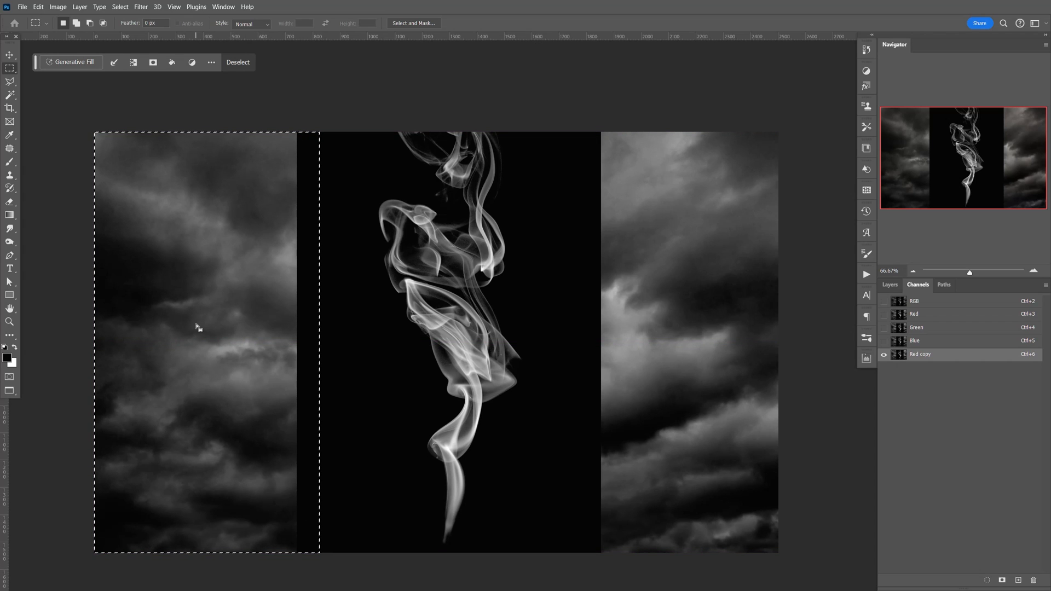
left_click(5, 342)
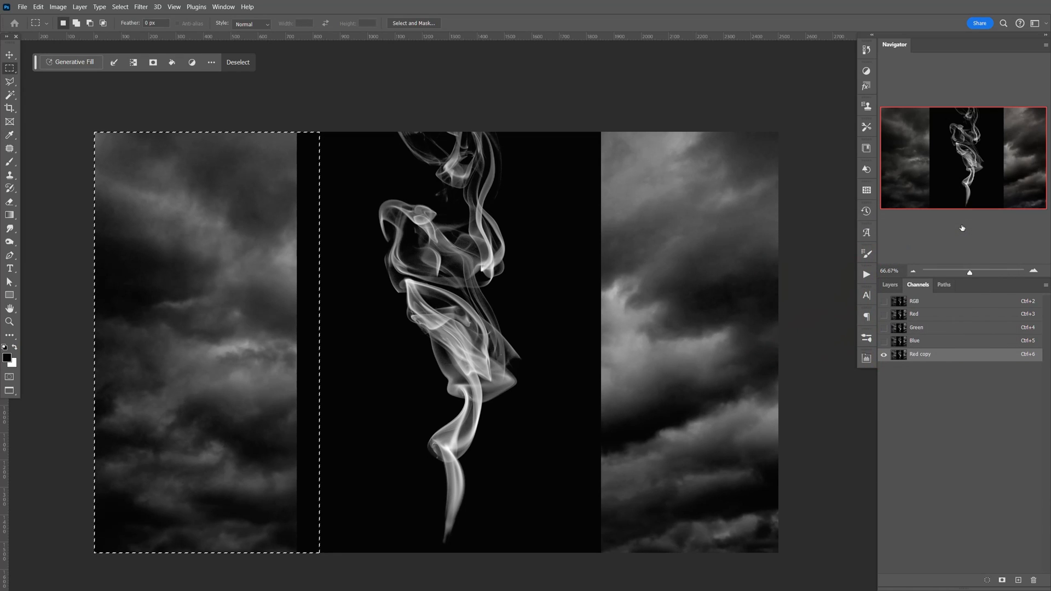
key("alt+BackSpace")
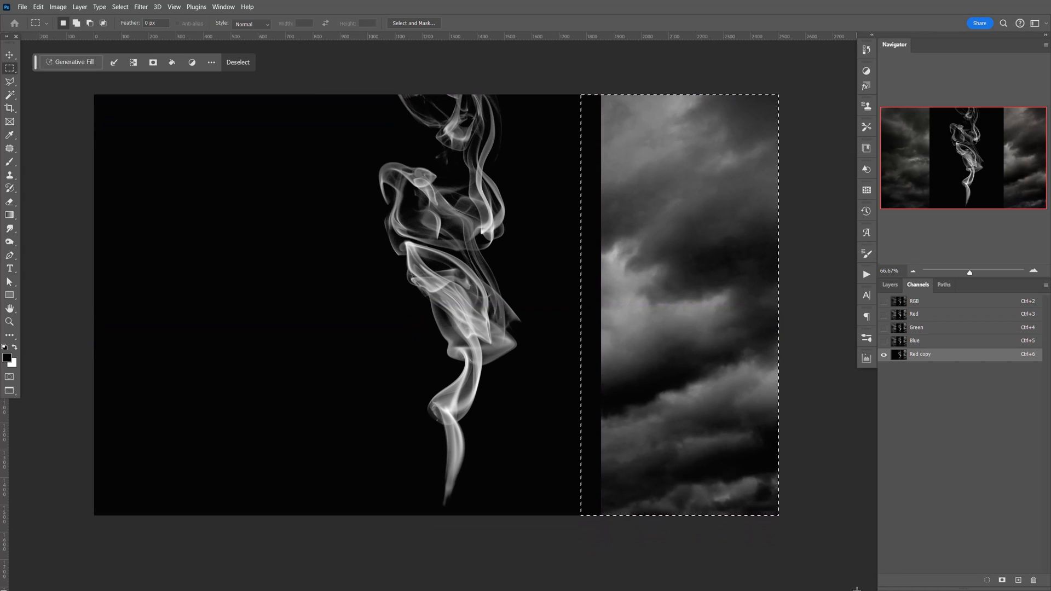
key("Alt+Backspace")
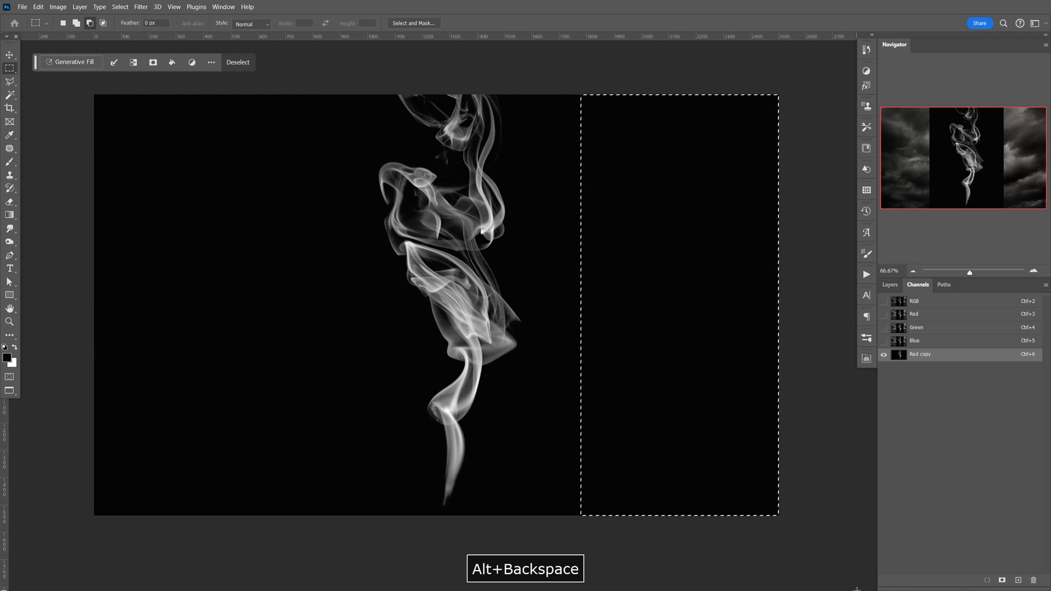
key("ctrl+d")
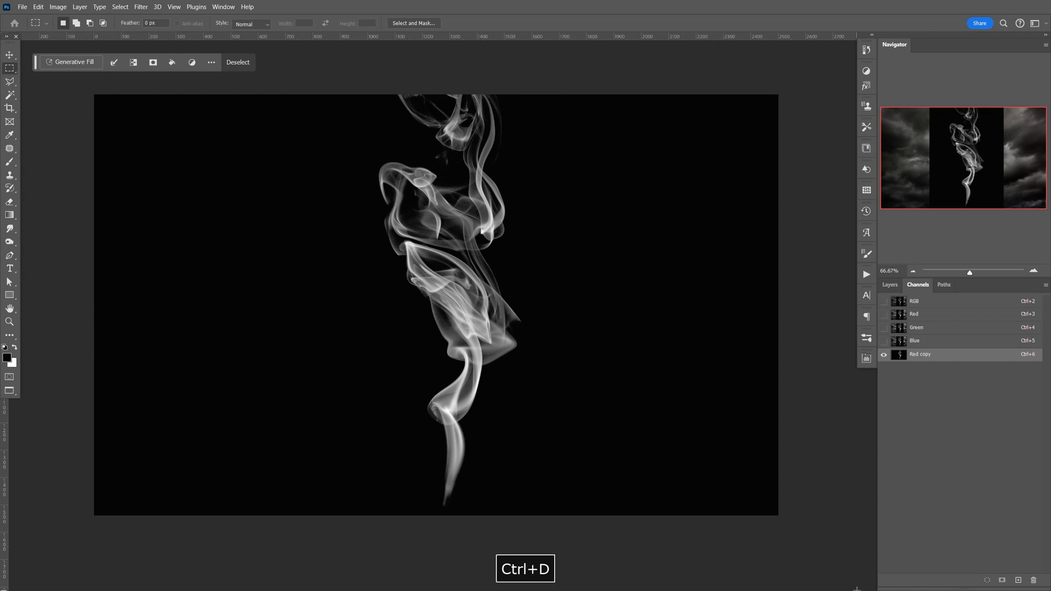
key("ctrl+d")
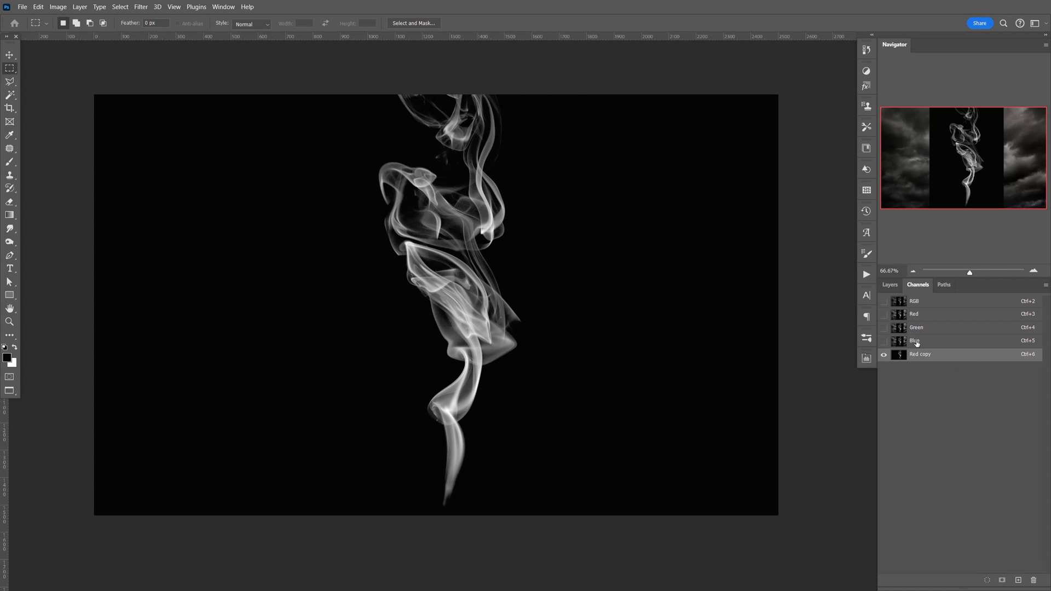
- Adjust the channel's Levels to input values 6, 1.00 and 228 to brighten the smoke
key("Ctrl+L")
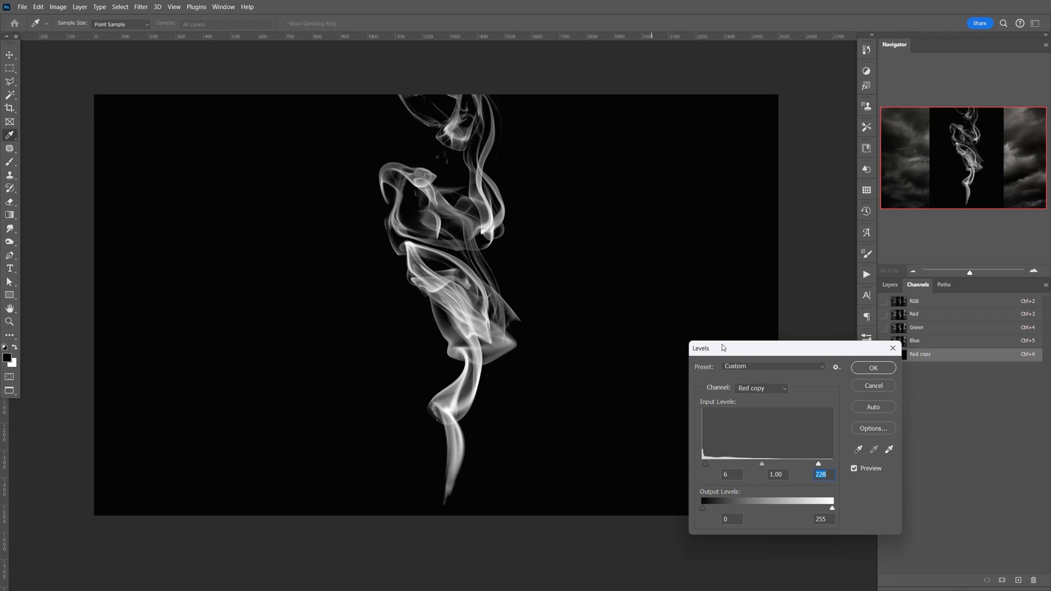
mouse_move(865, 390)
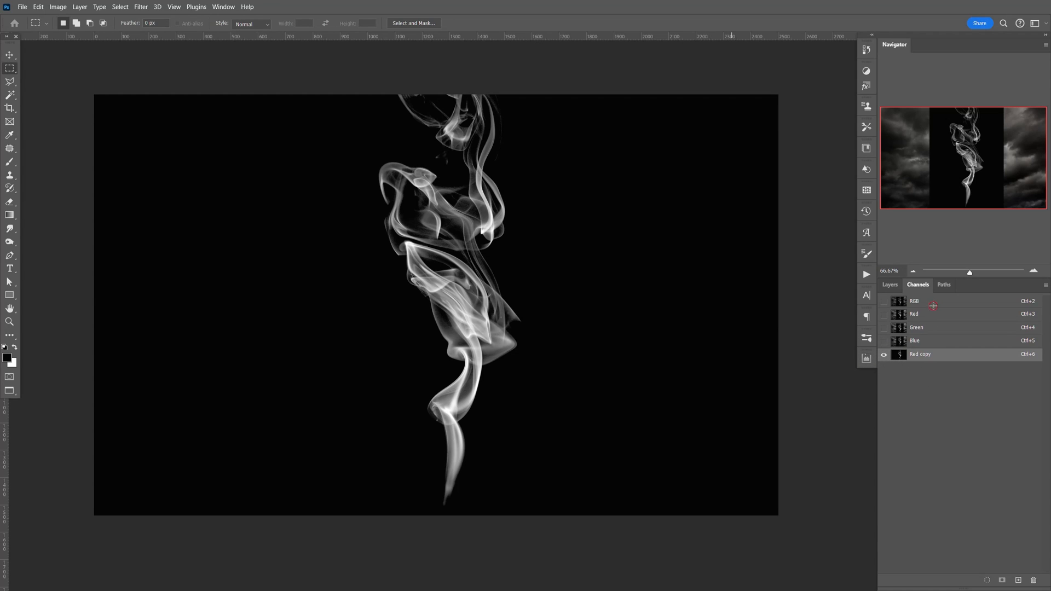
- Switch back to the RGB composite and show the Layers panel with Layer 1 above Background
left_click(913, 301)
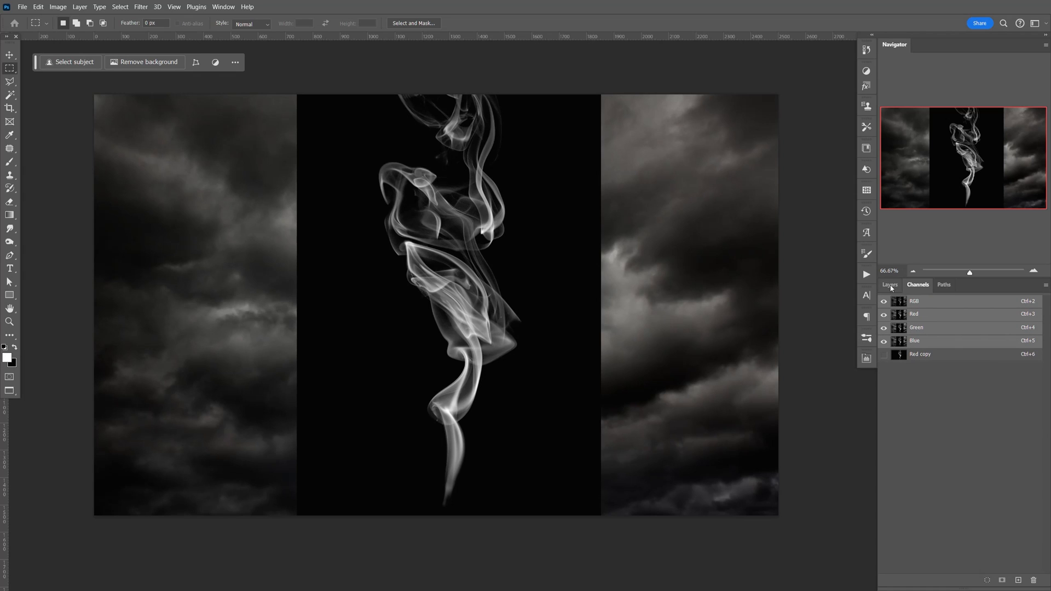
left_click(889, 284)
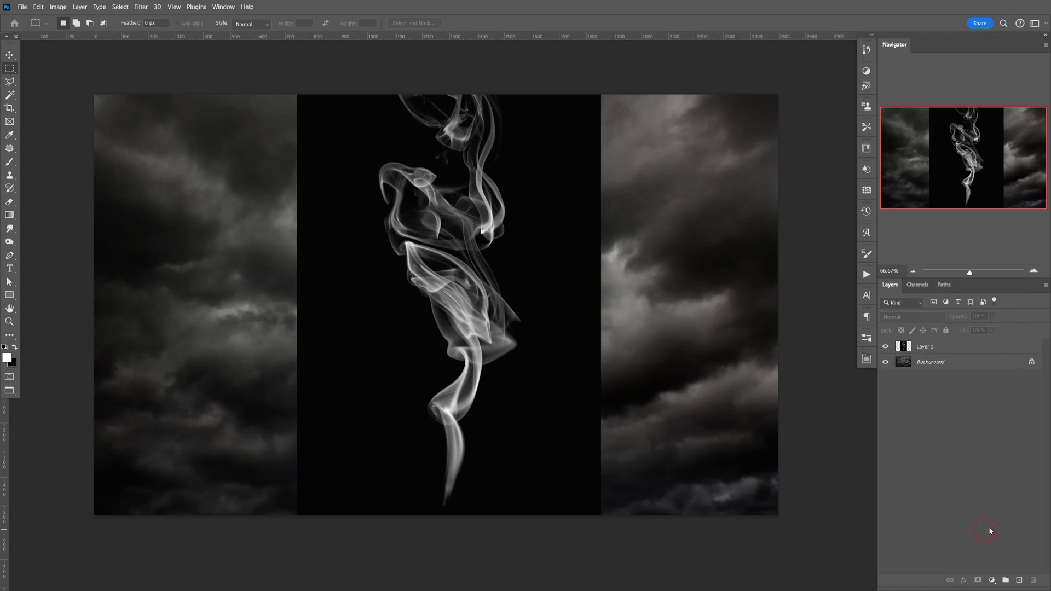
left_click(948, 346)
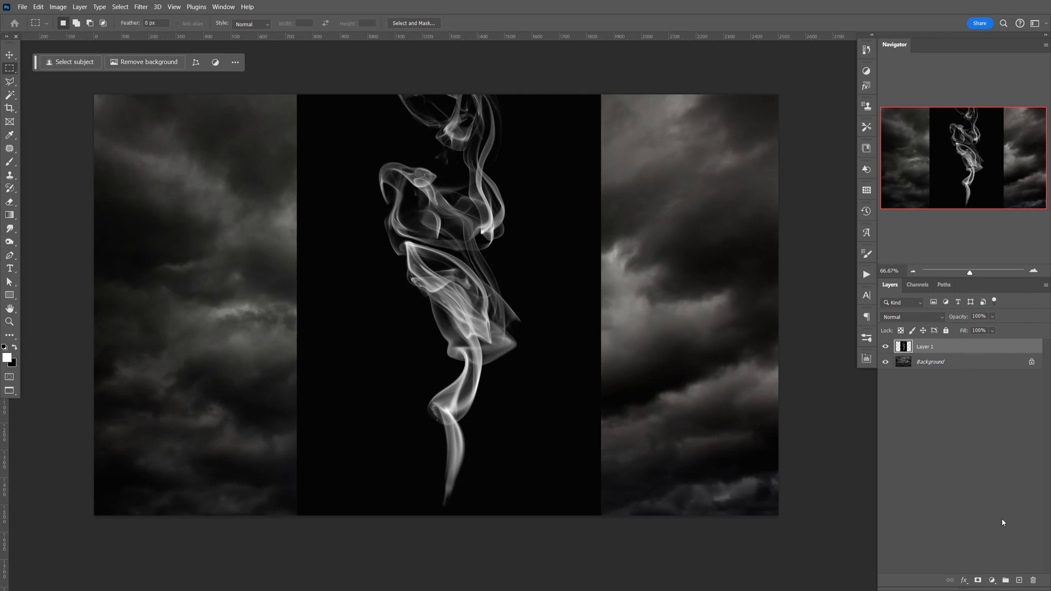
mouse_move(1017, 552)
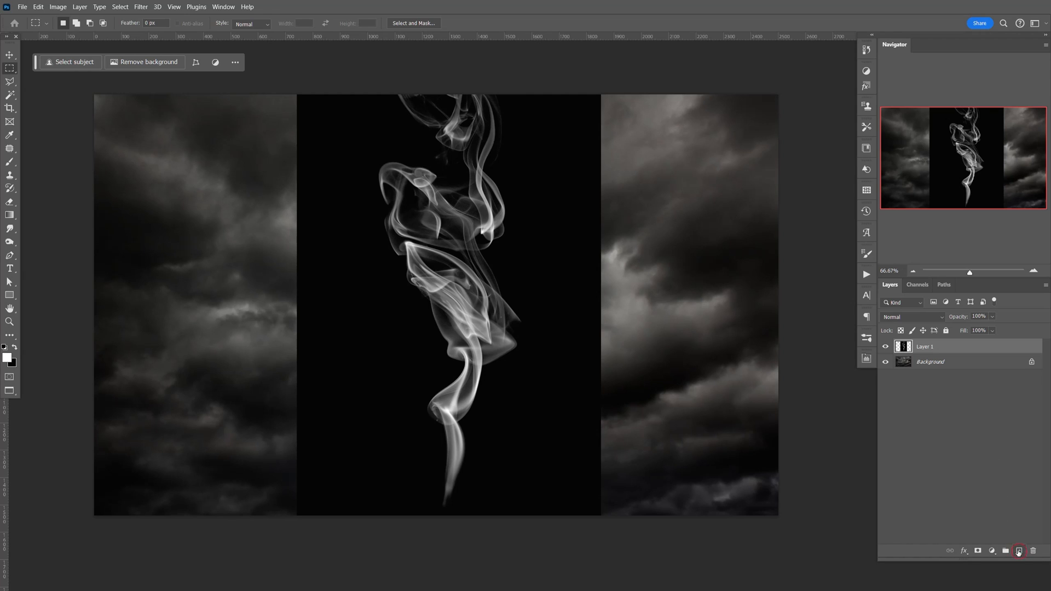
- Add an empty Layer 2 and load the Red copy channel as a selection of the smoke shape
left_click(1018, 550)
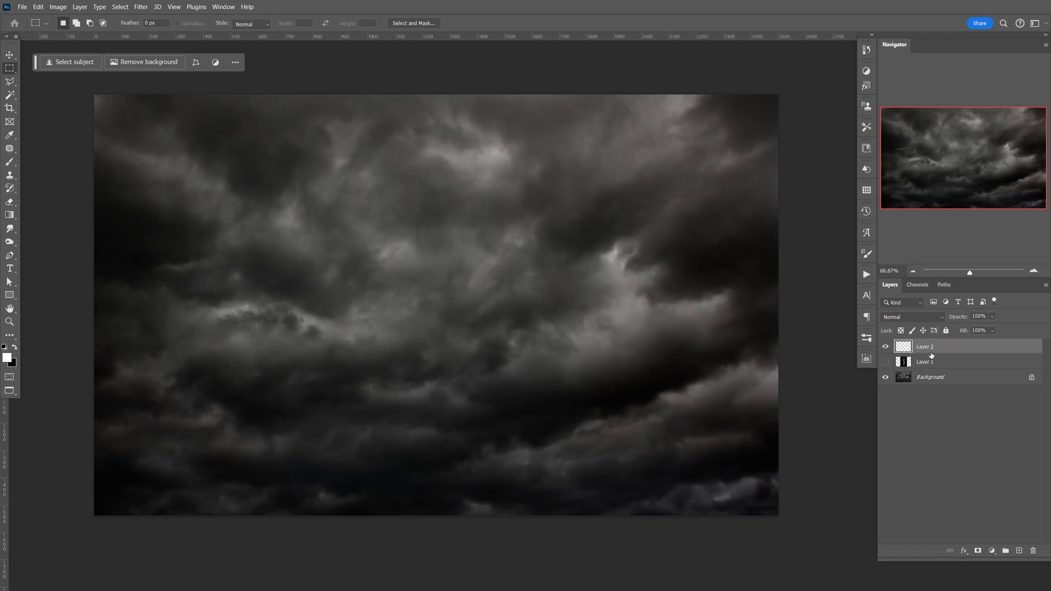
left_click(119, 7)
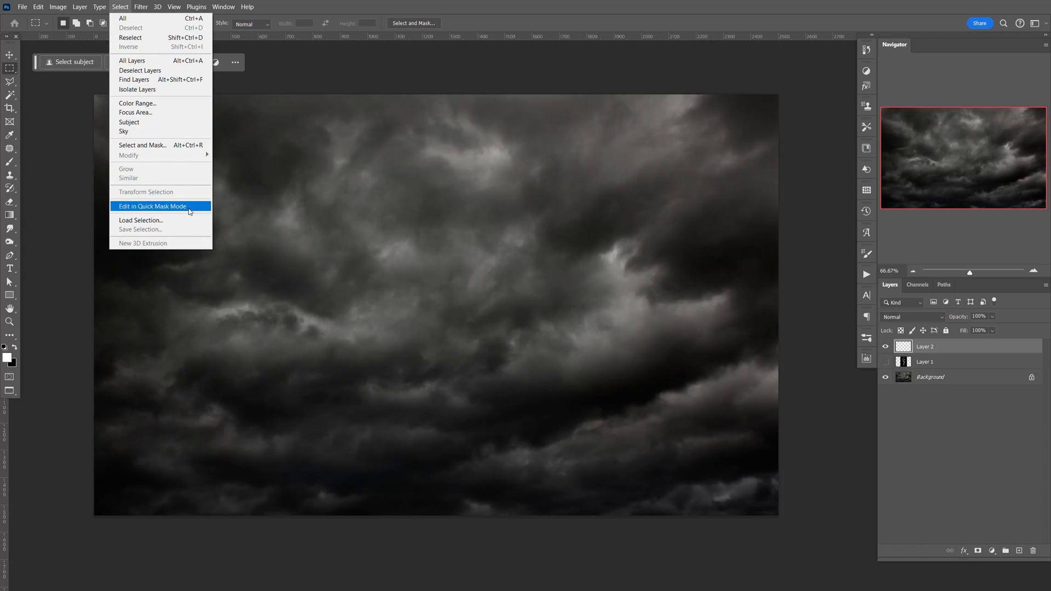
left_click(141, 220)
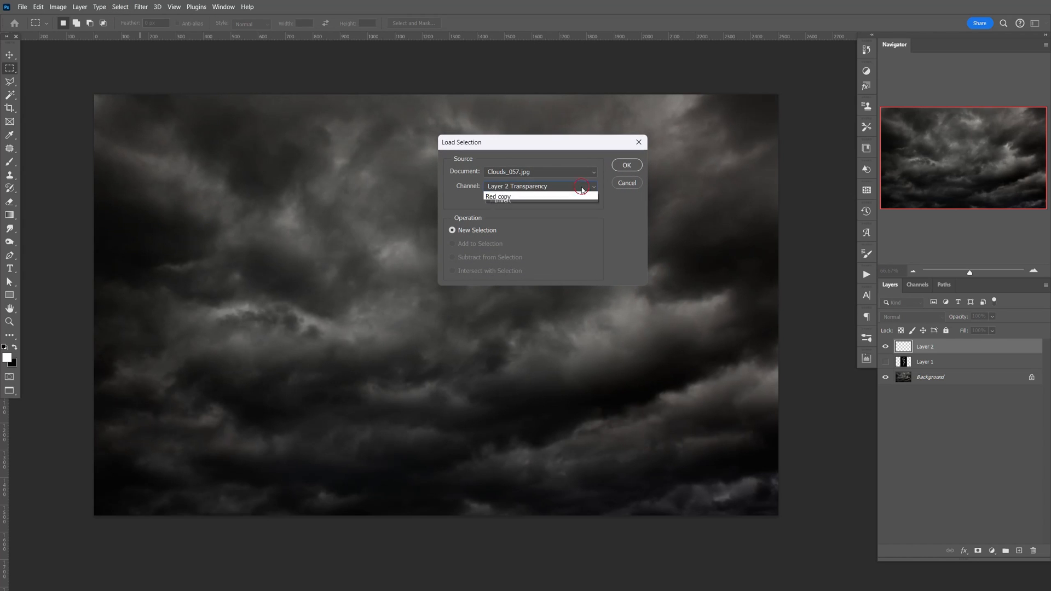
left_click(499, 196)
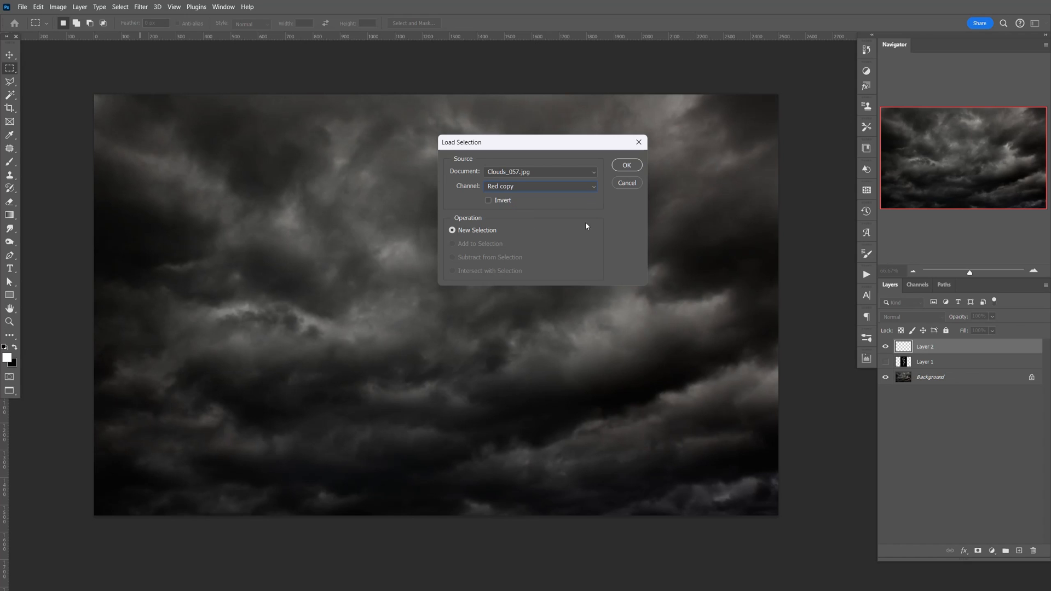
left_click(625, 165)
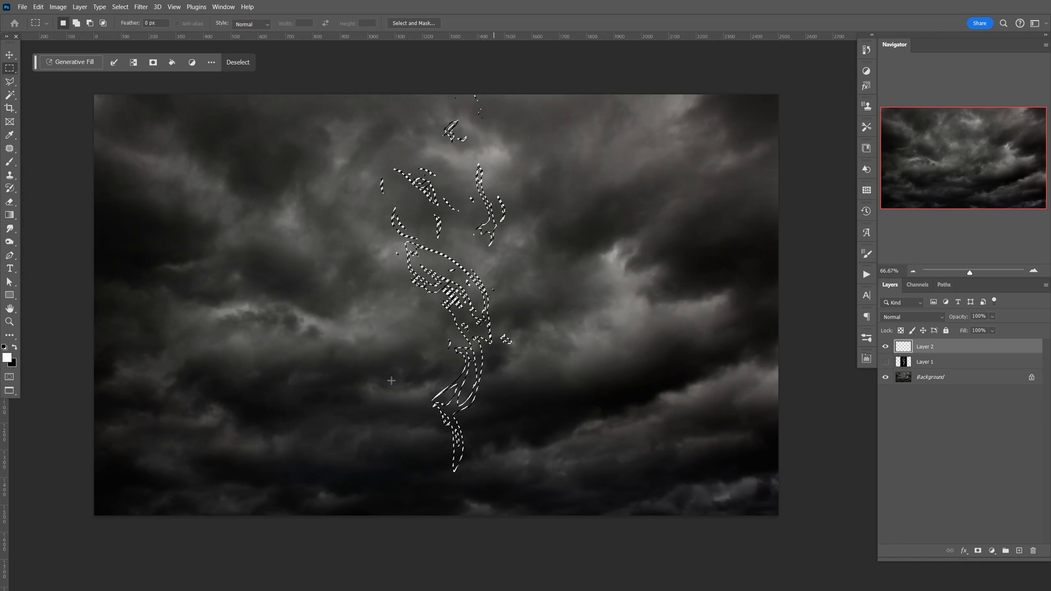
- Fill the smoke selection on Layer 2 with white foreground colour and deselect
left_click(6, 345)
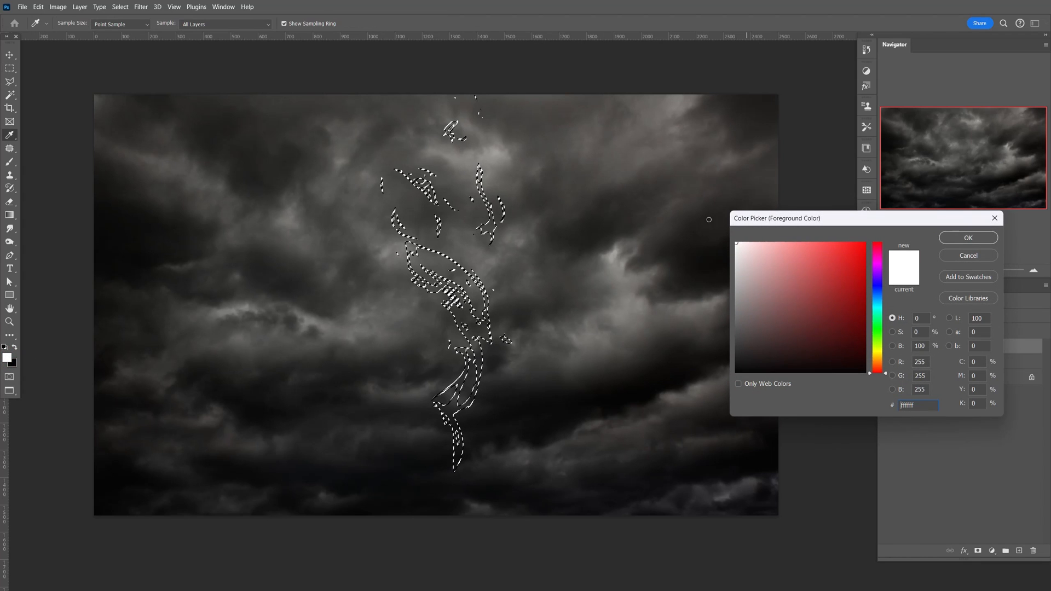
left_click(967, 237)
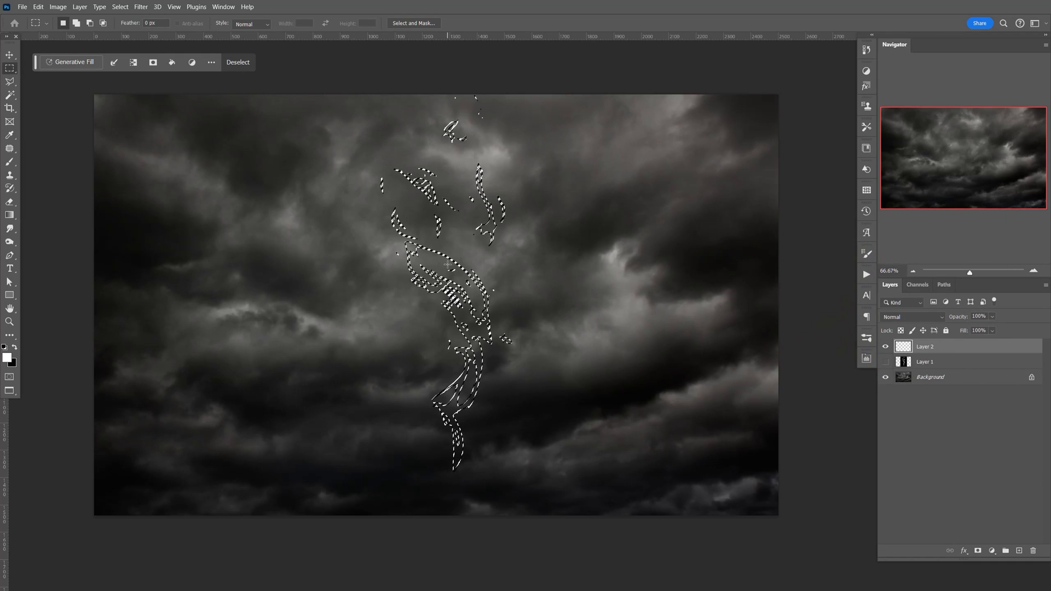
key("alt+BackSpace")
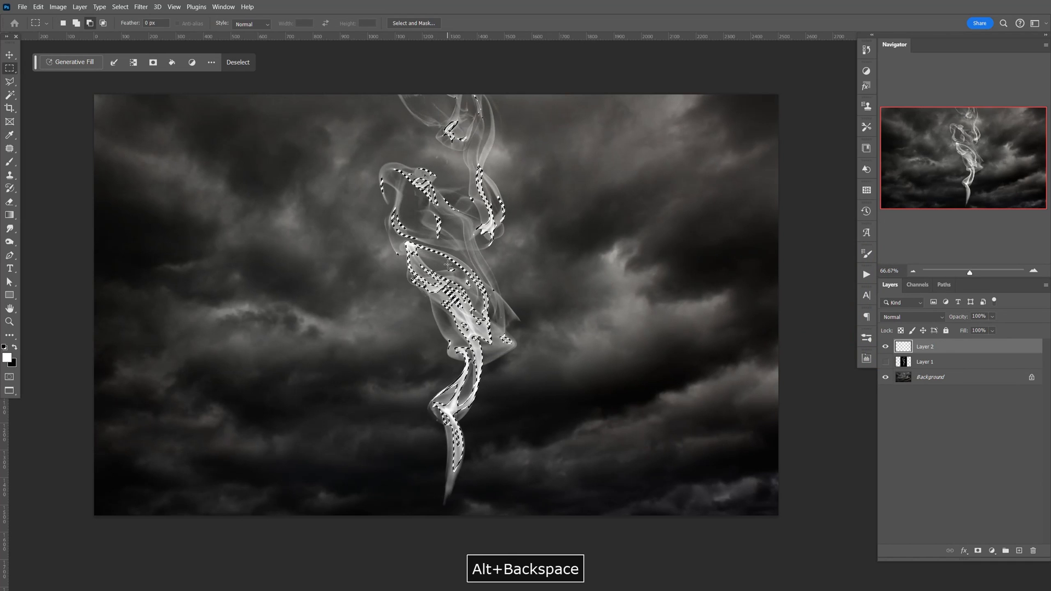
key("ctrl+d")
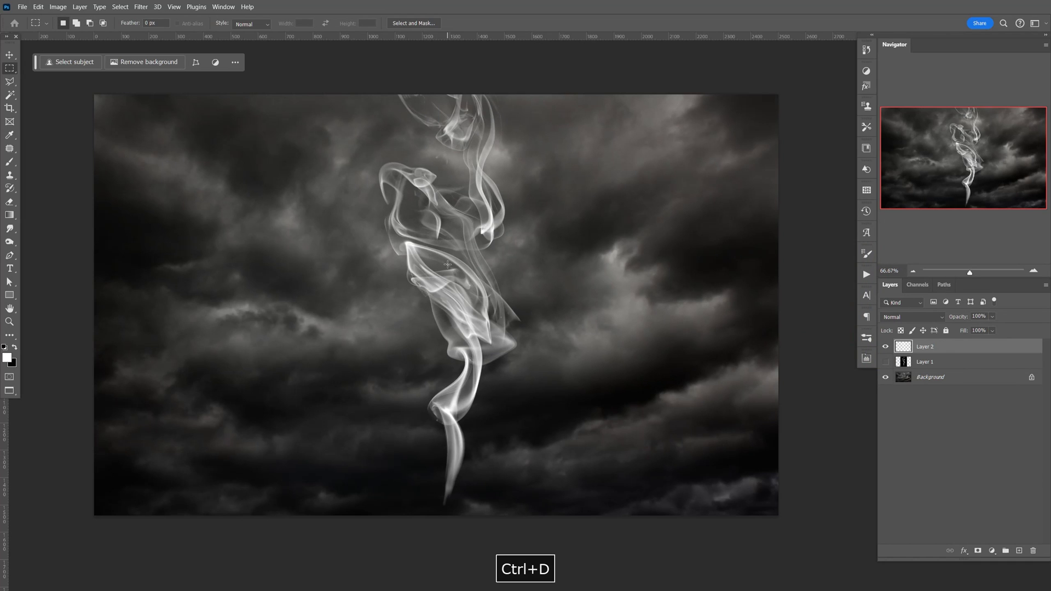
key("v")
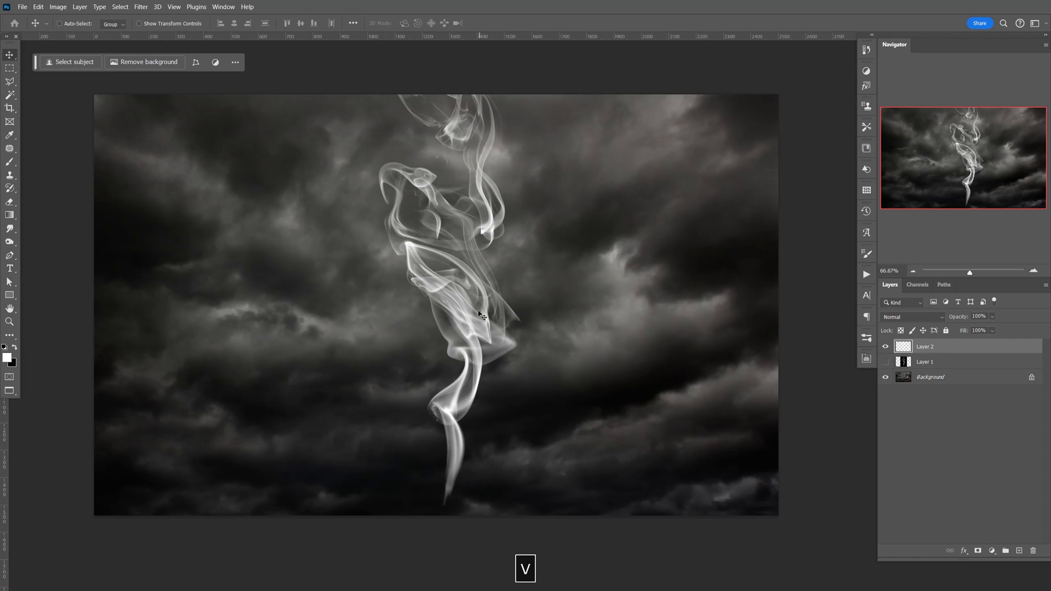